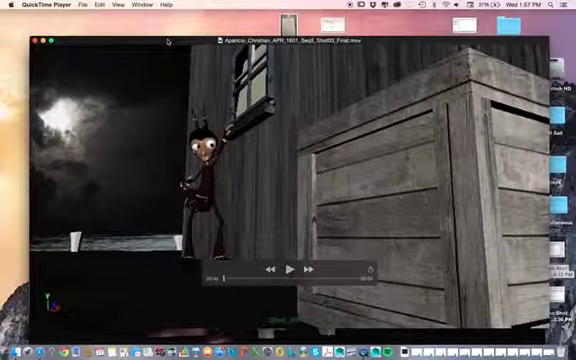
# Step: Play and pause the Shot03 movie twice, watching the character climb onto the crate
pyautogui.click(289, 270)
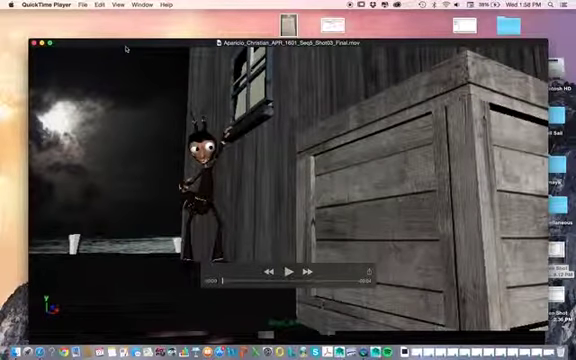
pyautogui.click(289, 272)
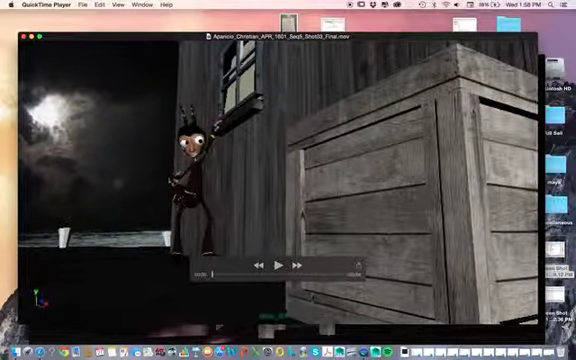
pyautogui.click(277, 264)
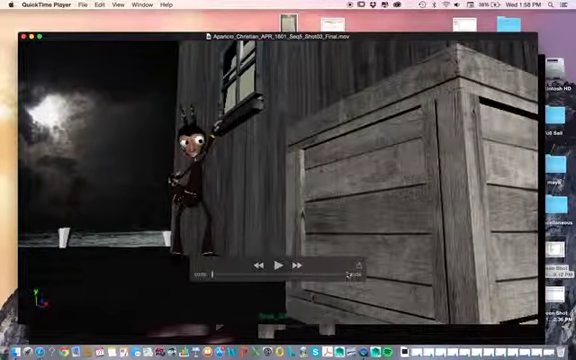
pyautogui.click(277, 264)
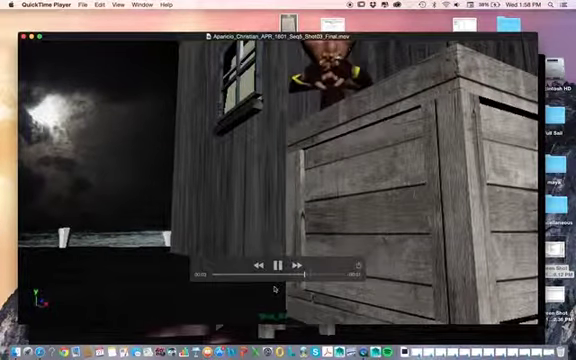
pyautogui.click(276, 263)
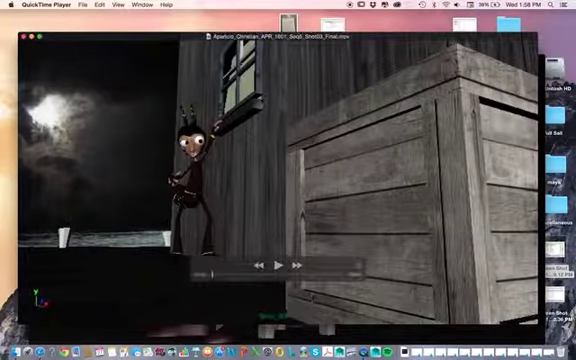
pyautogui.click(265, 263)
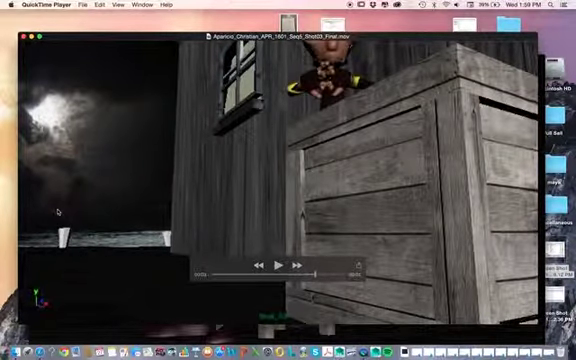
pyautogui.click(281, 262)
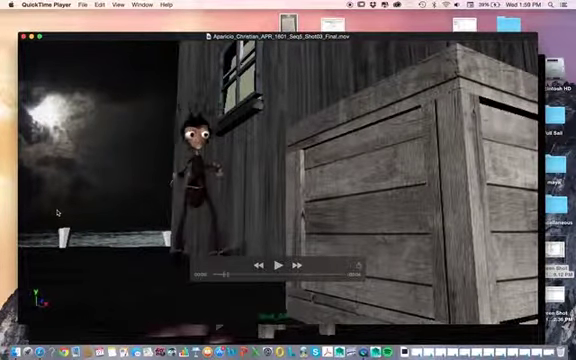
pyautogui.click(278, 264)
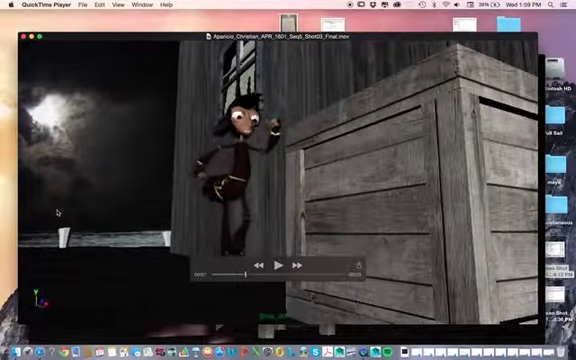
pyautogui.click(271, 264)
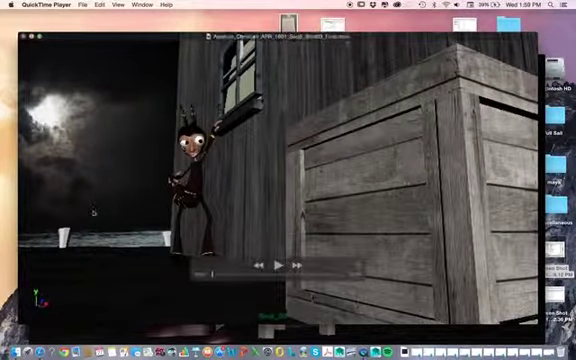
pyautogui.click(276, 263)
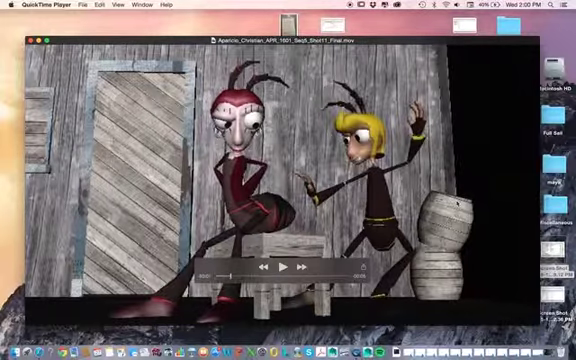
# Step: Play Shot11 with brief pauses, stopping near the end as the insects embrace
pyautogui.click(288, 266)
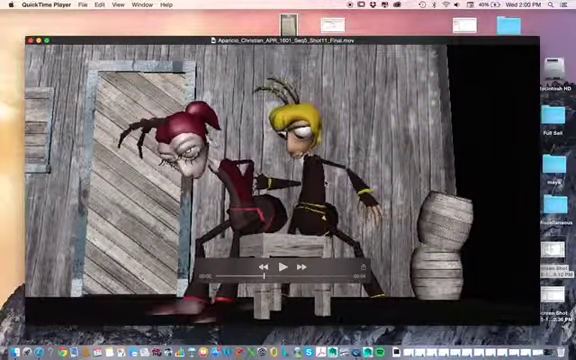
pyautogui.click(290, 265)
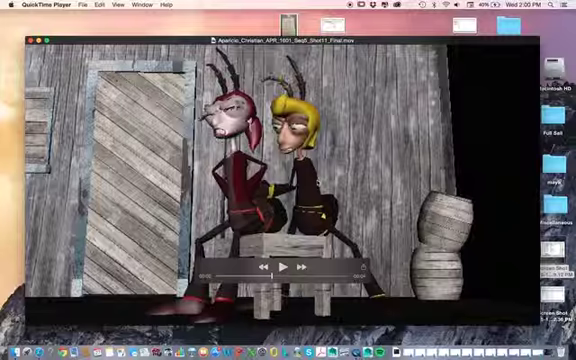
pyautogui.click(287, 264)
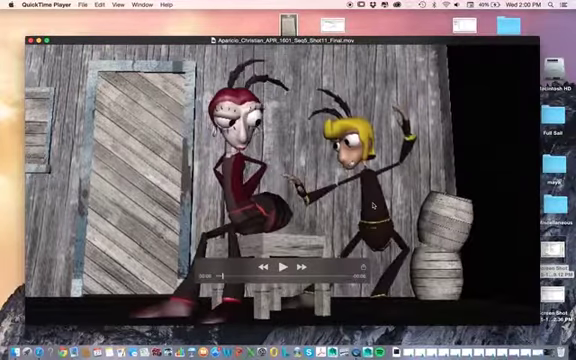
pyautogui.click(288, 265)
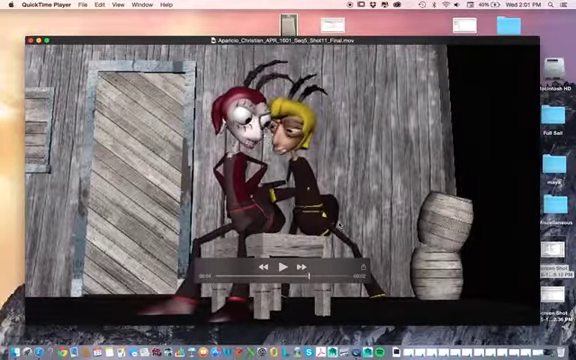
# Step: Replay Shot11, pausing and resuming repeatedly around the insects' final embrace
pyautogui.click(289, 264)
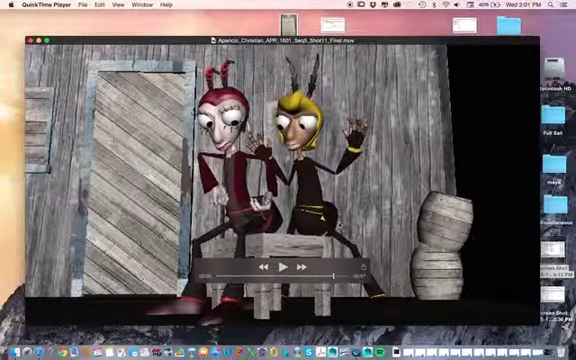
pyautogui.click(289, 264)
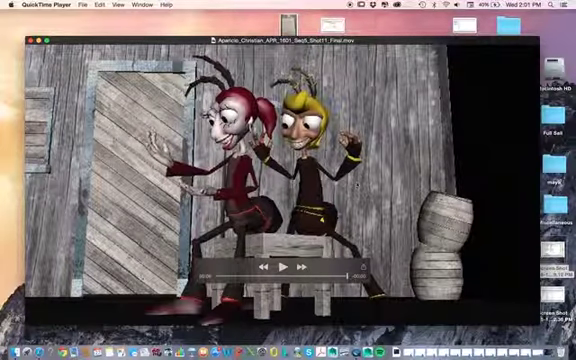
pyautogui.click(289, 266)
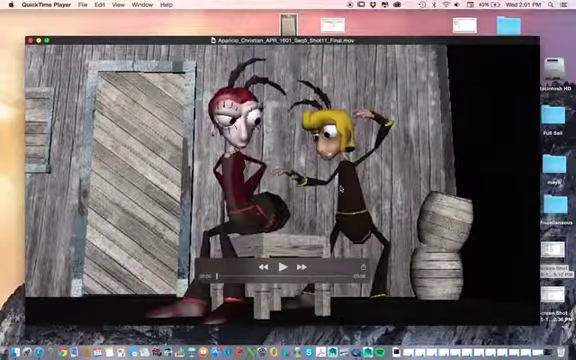
pyautogui.click(289, 265)
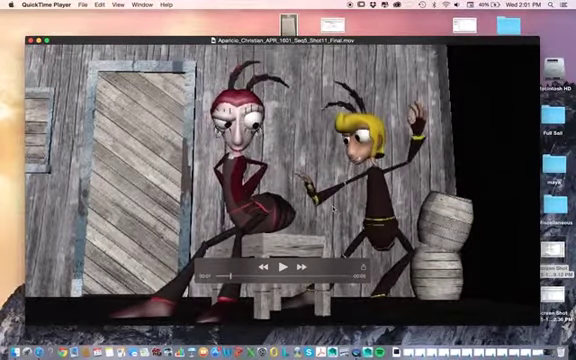
pyautogui.click(289, 266)
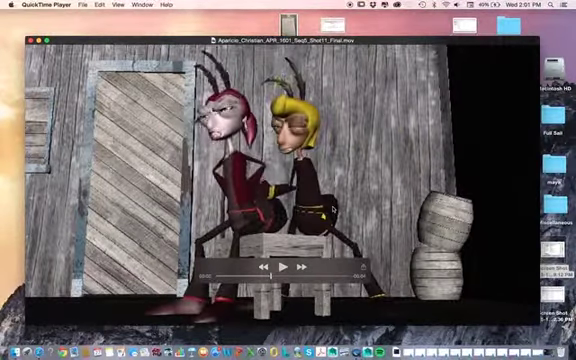
pyautogui.click(288, 265)
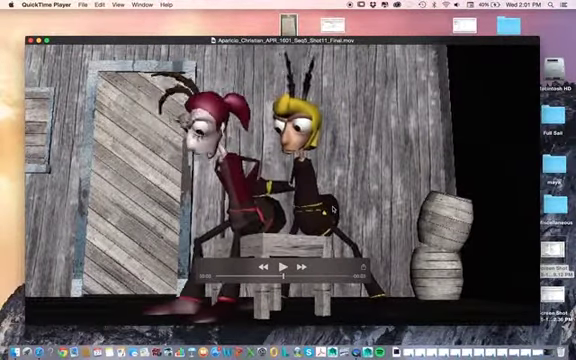
pyautogui.click(288, 264)
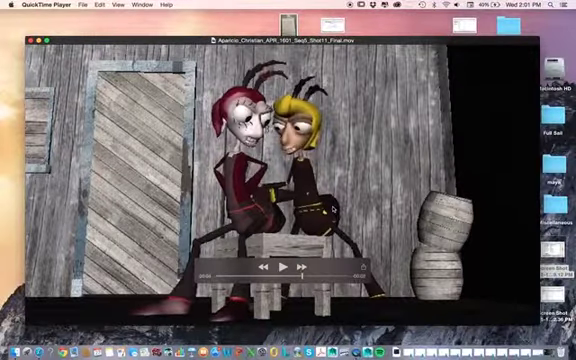